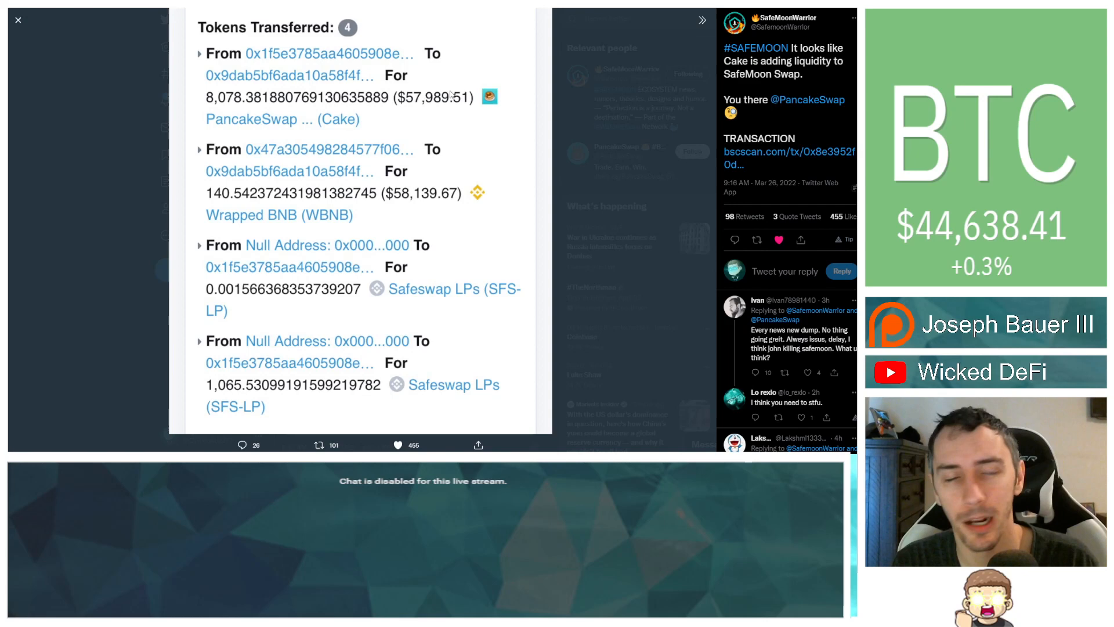
pyautogui.moveTo(585, 108)
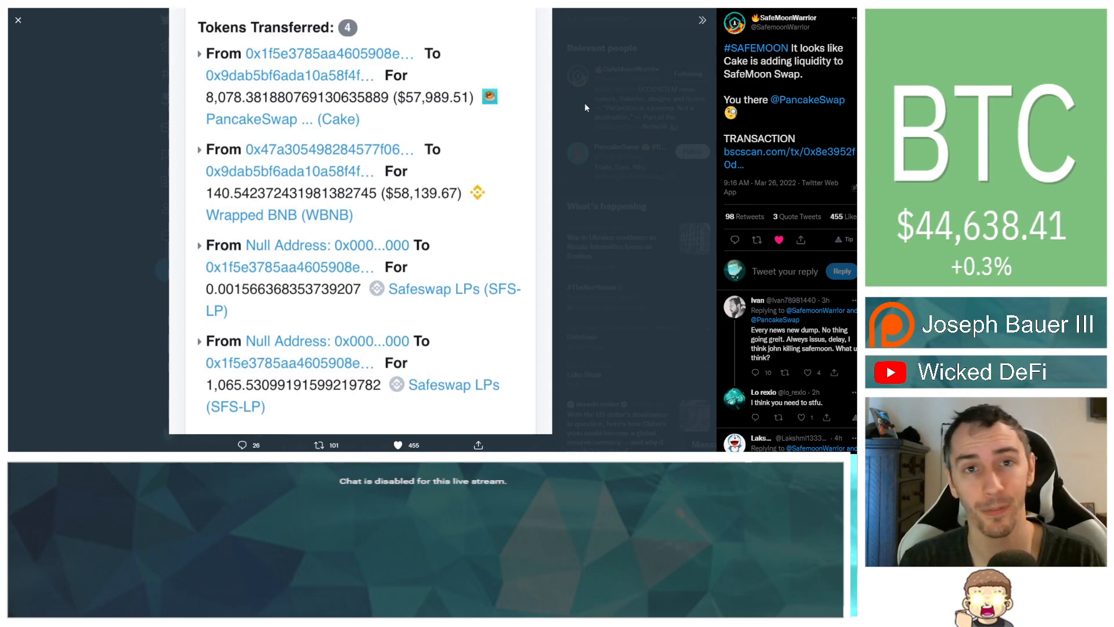